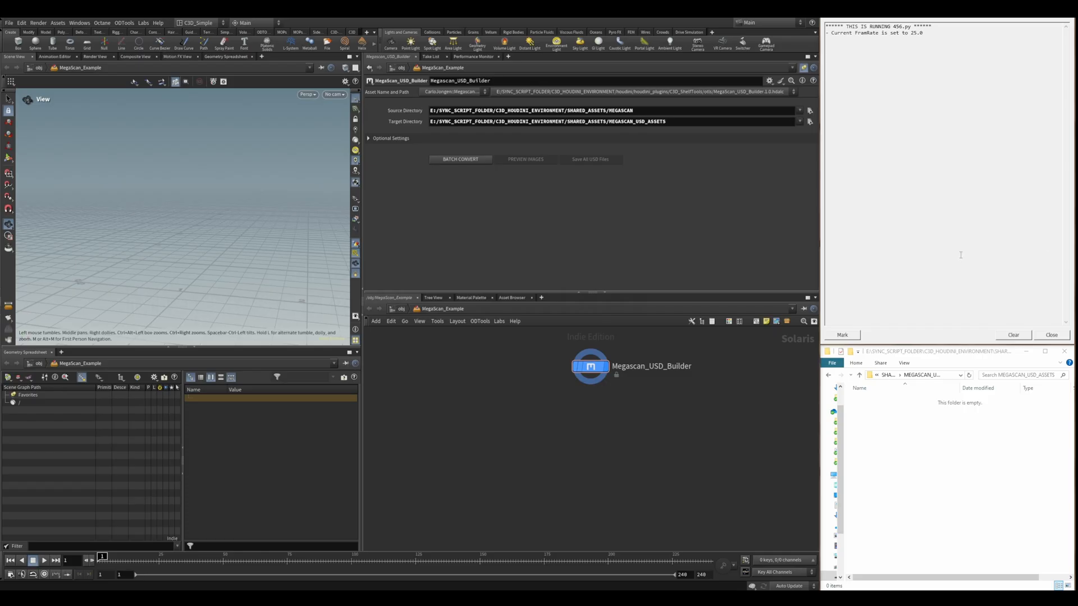
mouse_move(405, 118)
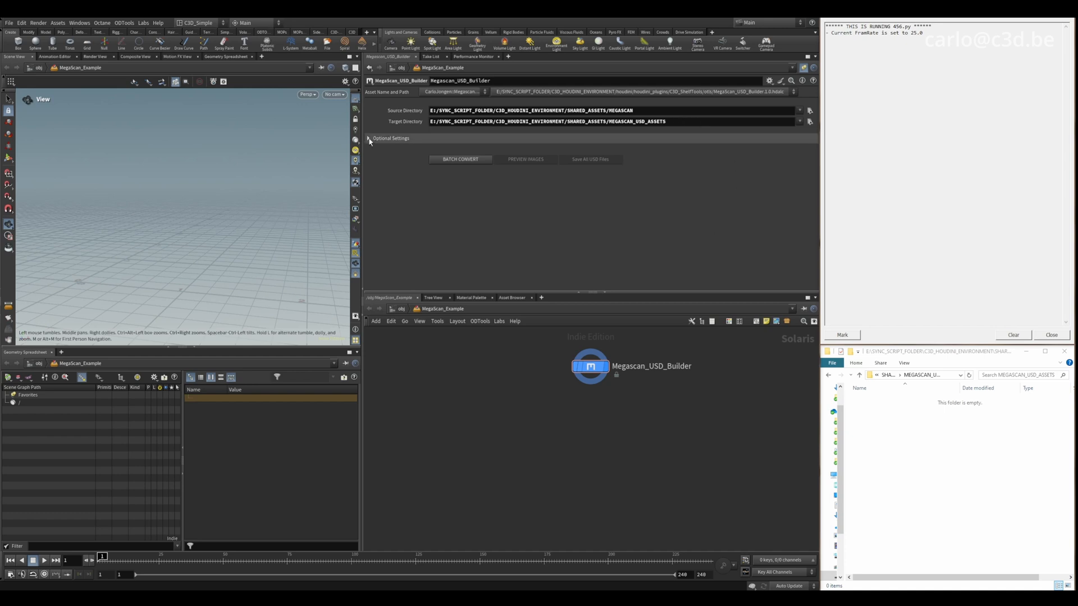
Review the import settings, batch-convert the Megascan folder into twelve assets, and display the tall plant.
click(370, 138)
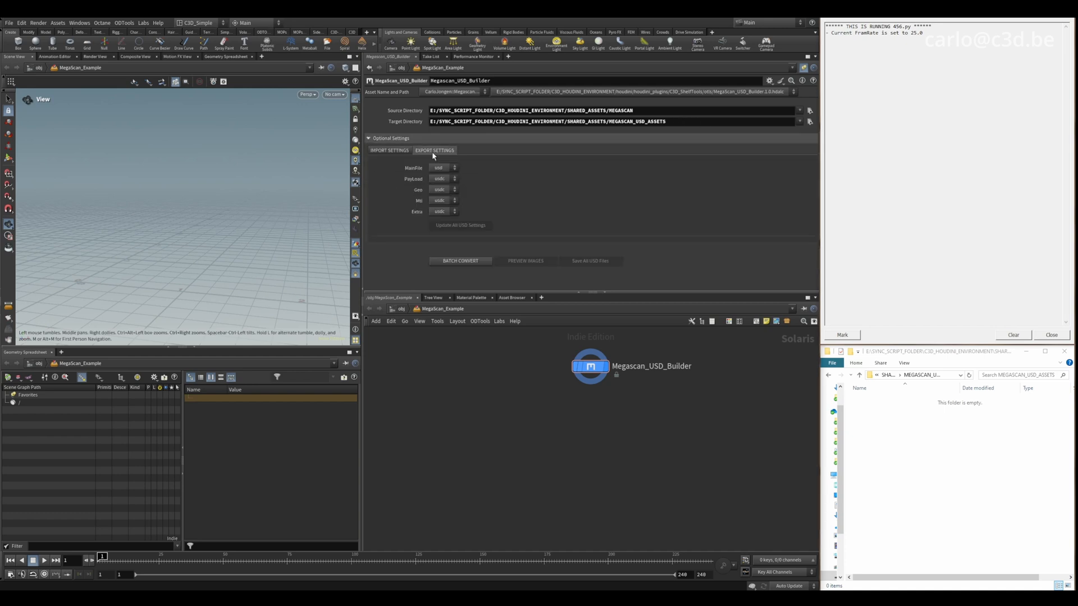
click(389, 150)
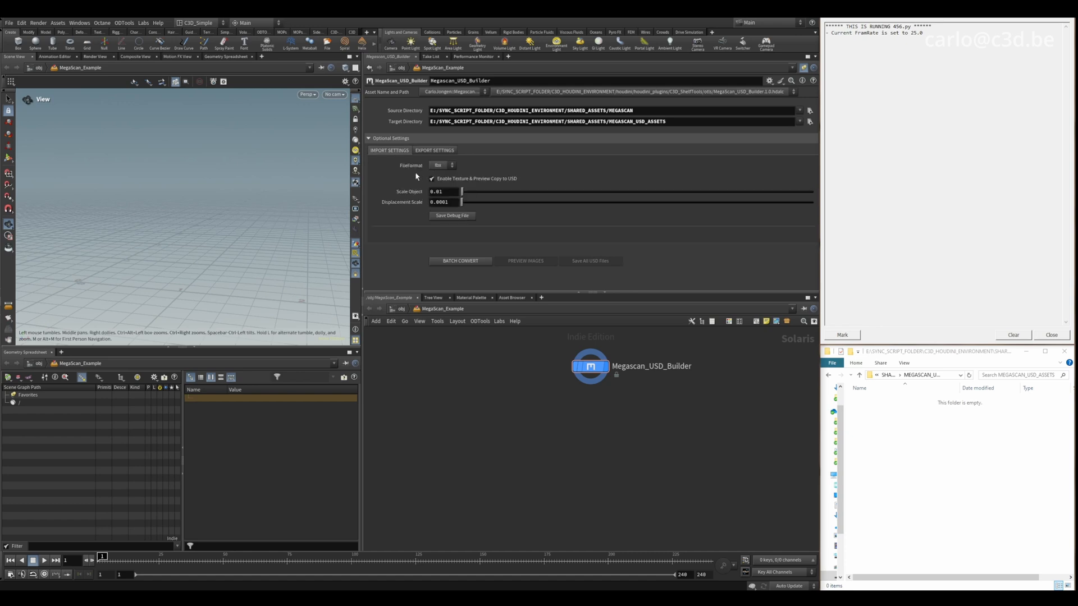
click(368, 138)
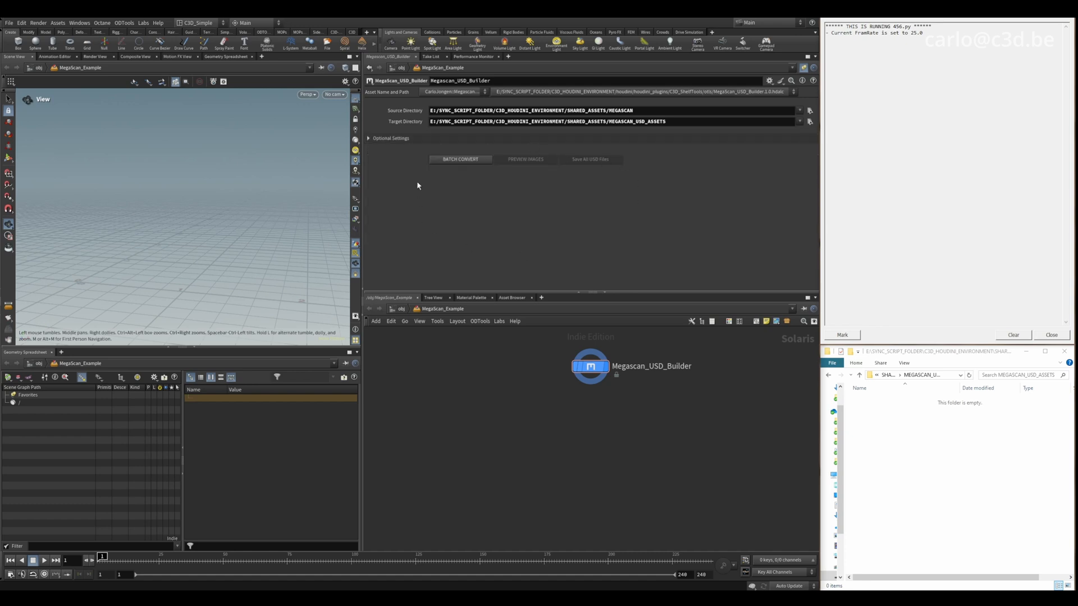
mouse_move(460, 159)
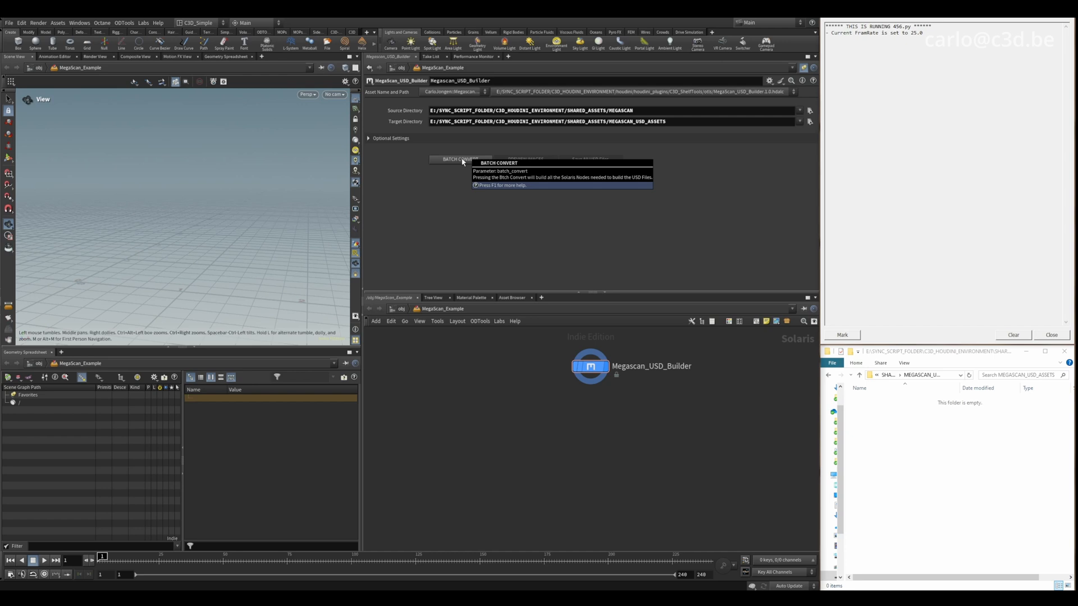
click(459, 159)
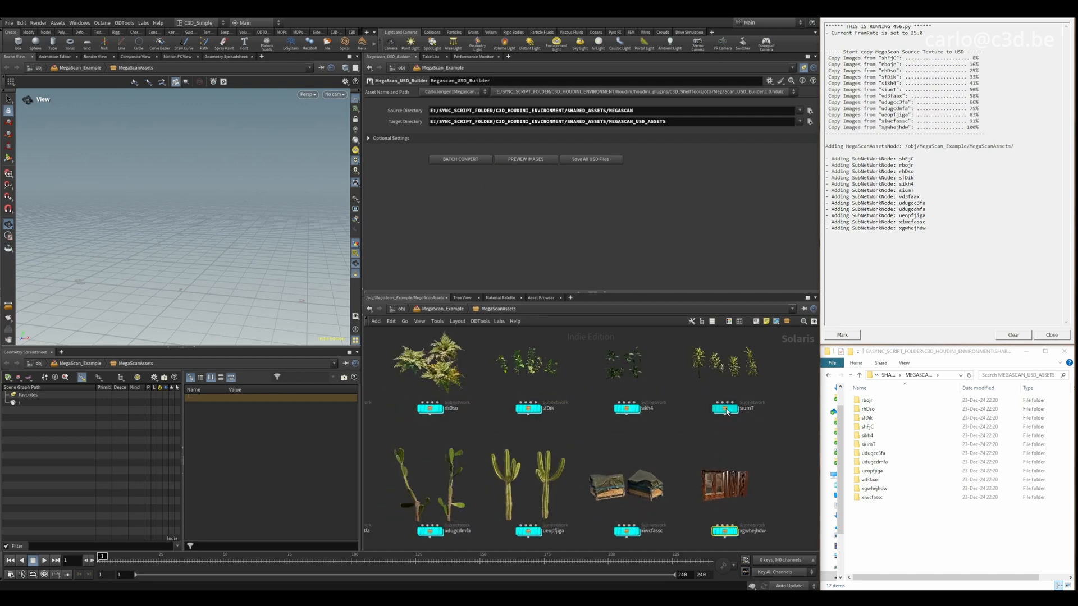
double_click(723, 408)
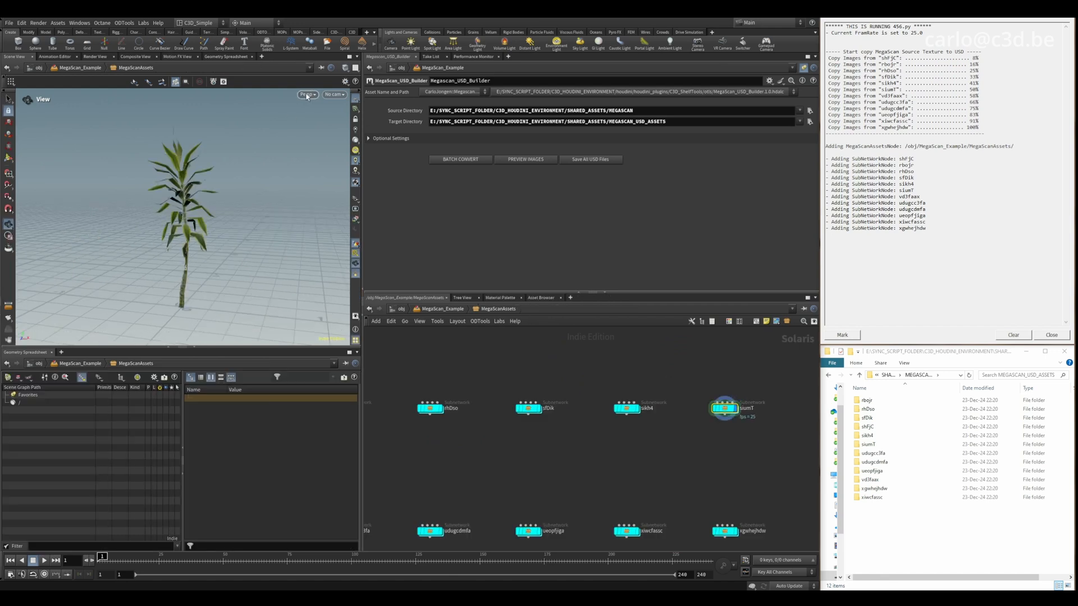
Start Explore Variants on the tall plant asset and show its node parameters.
click(307, 95)
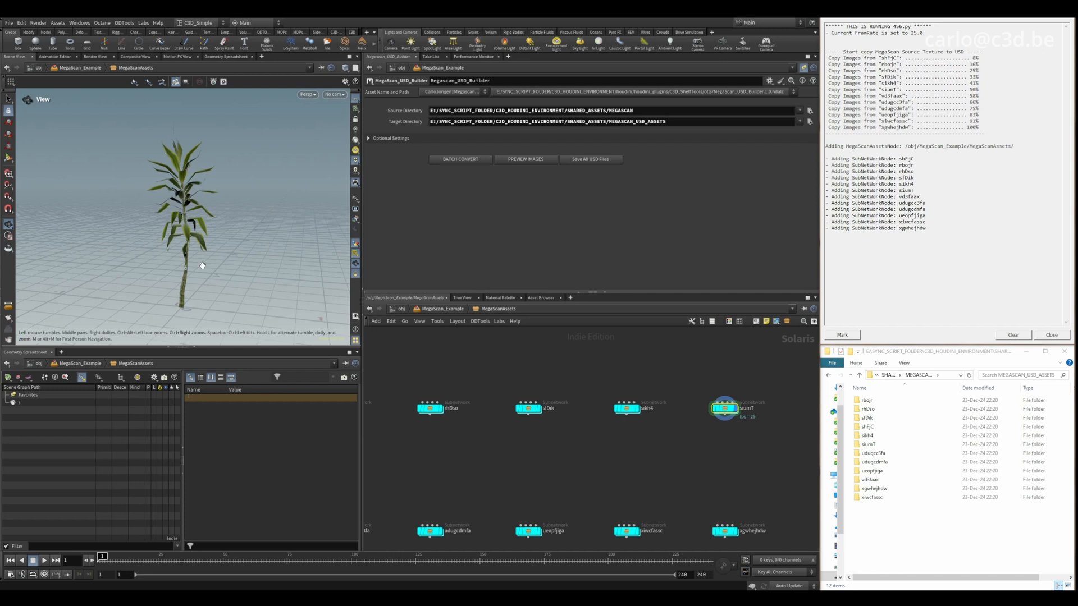
mouse_move(713, 459)
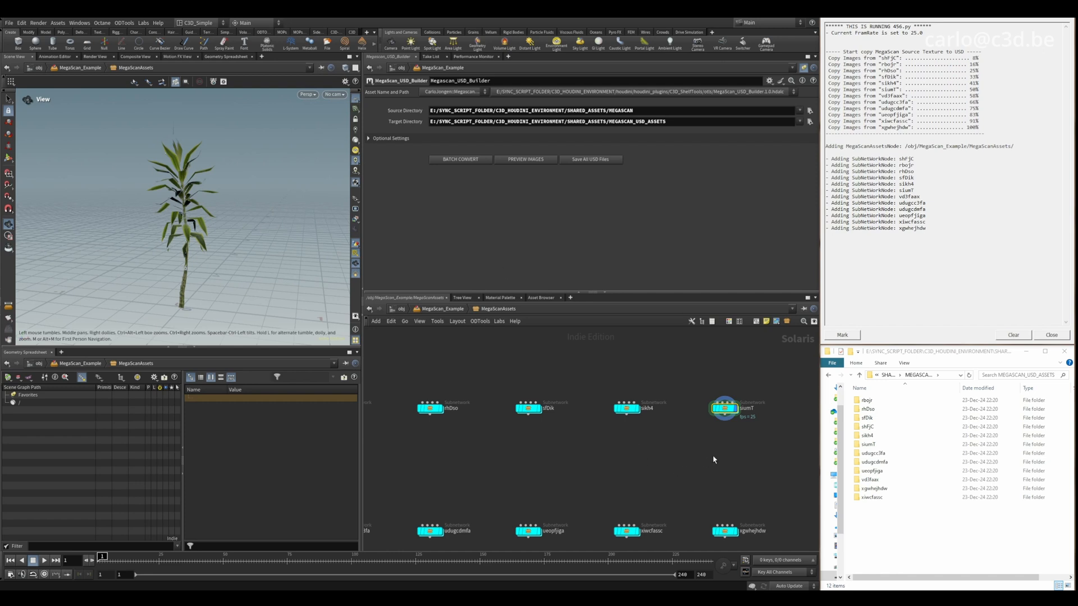
key(Tab)
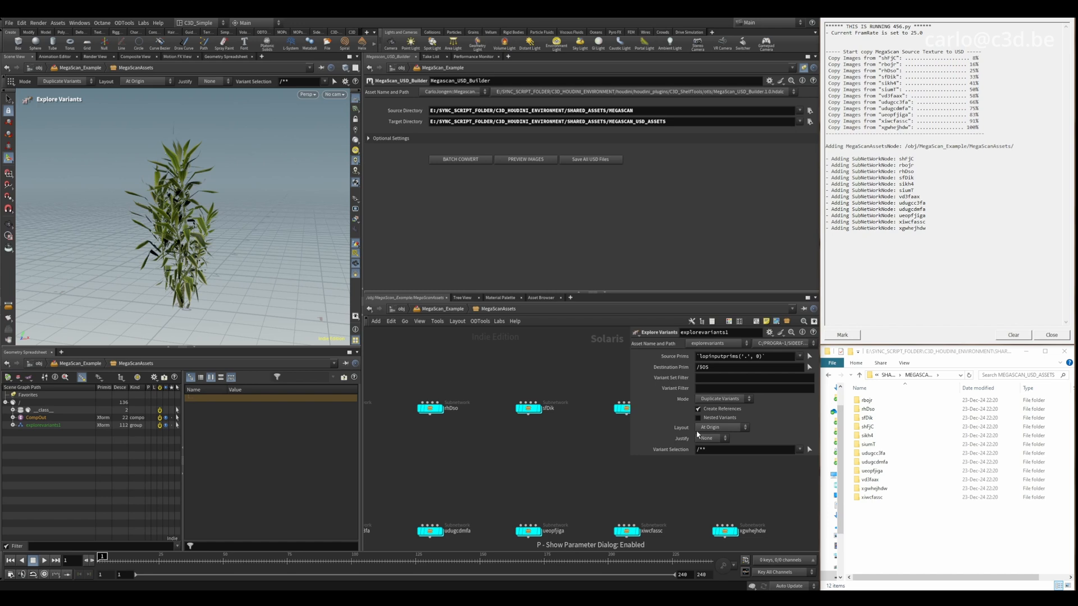
Lay out five plant variants in a row with Stacked layout, then accept and exit.
click(721, 398)
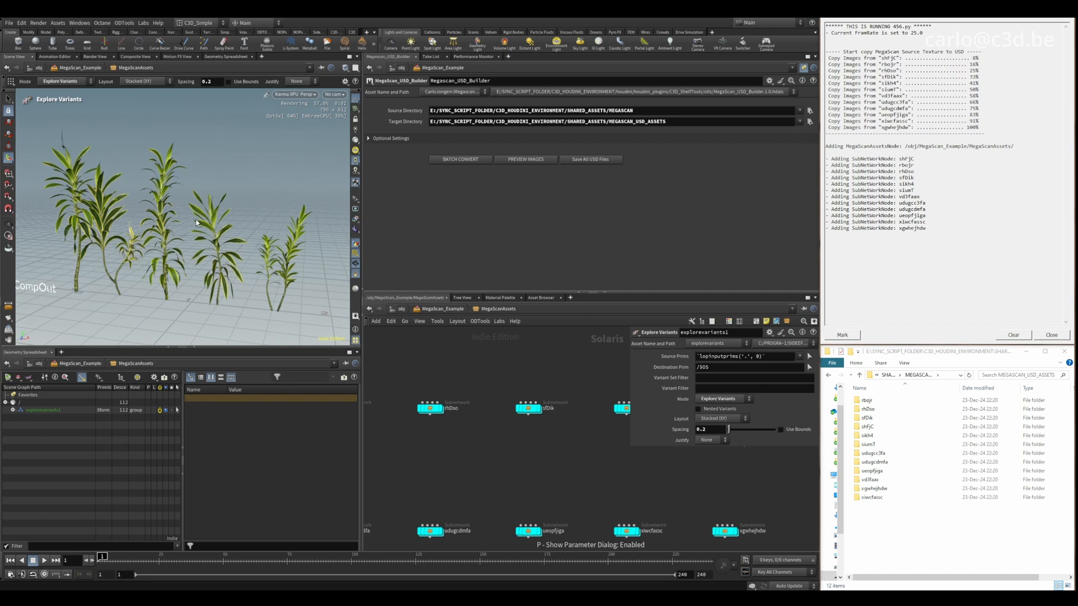
click(296, 94)
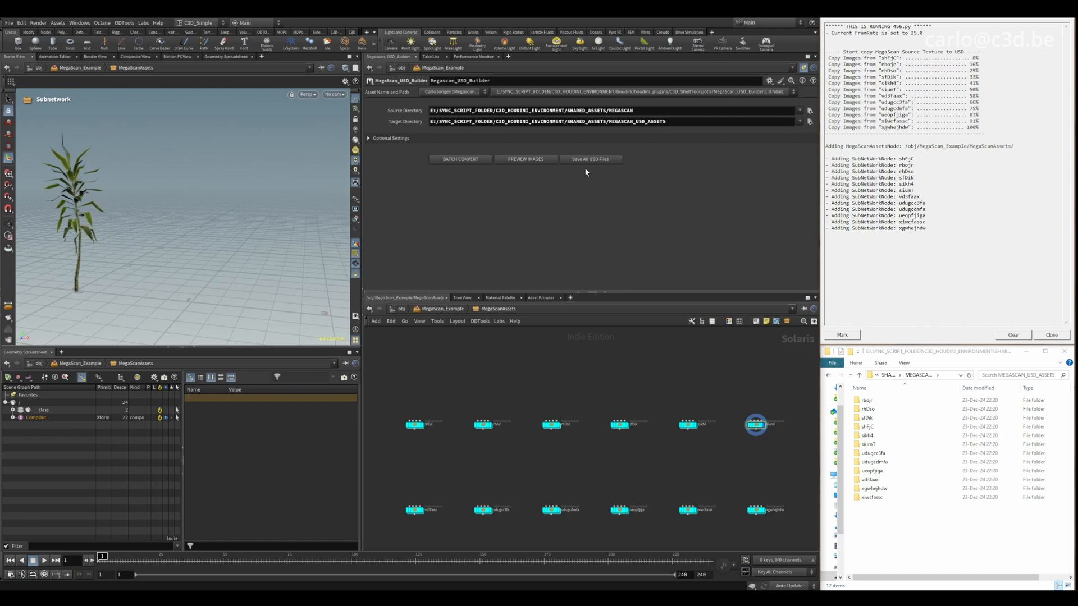
mouse_move(522, 163)
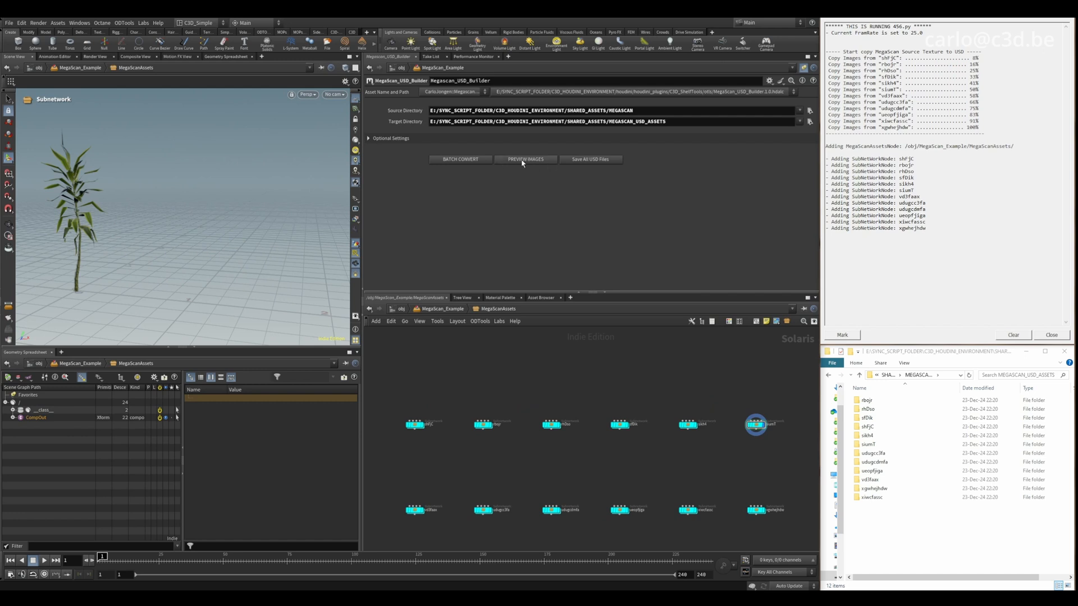
Generate preview thumbnails for all twelve asset nodes and save every asset's USD files.
click(524, 158)
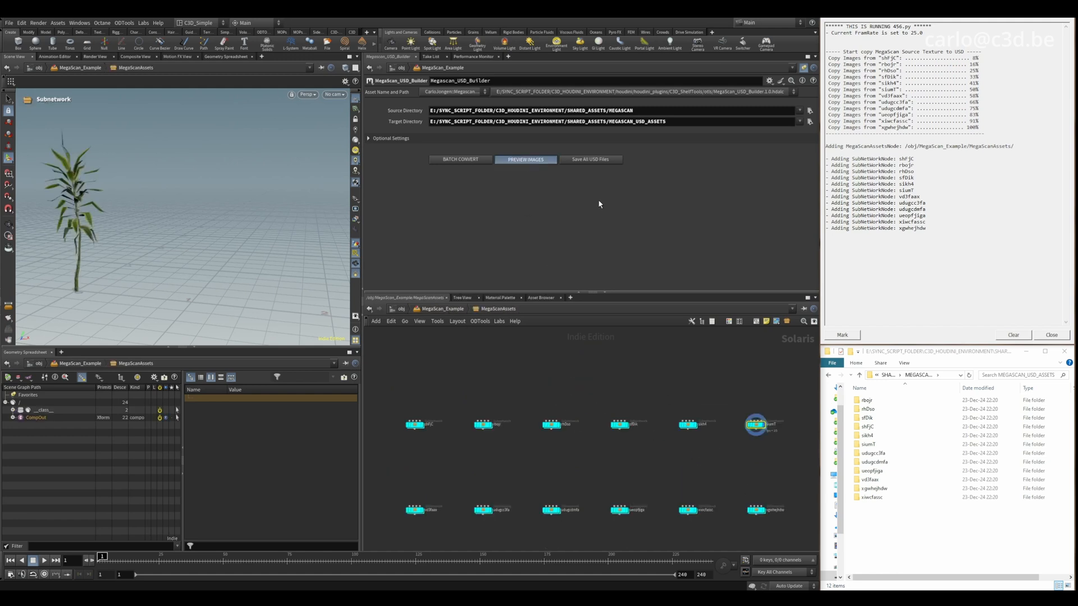
click(525, 158)
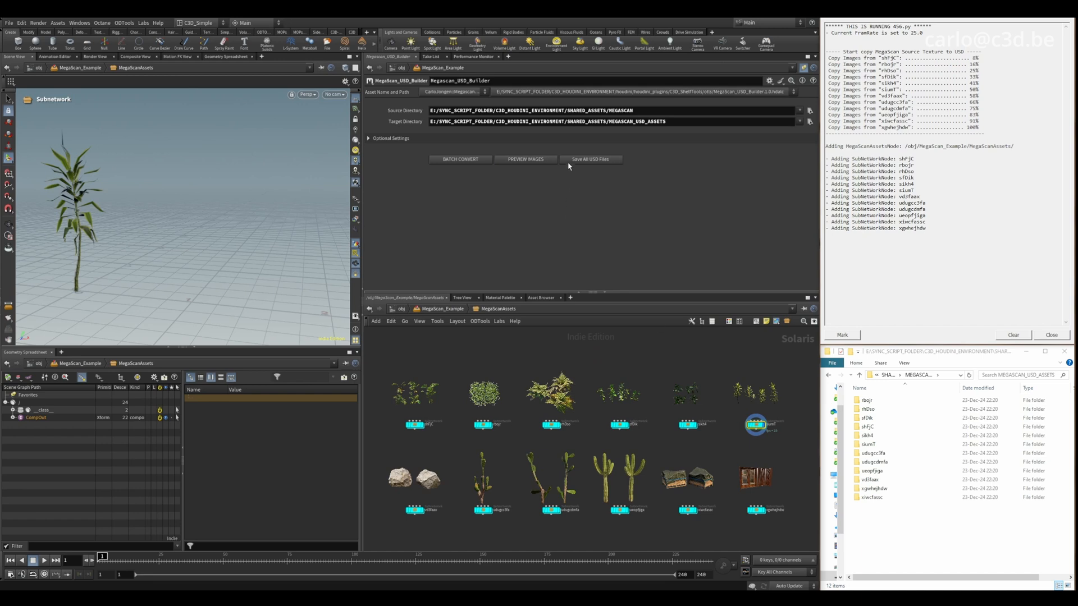
mouse_move(679, 391)
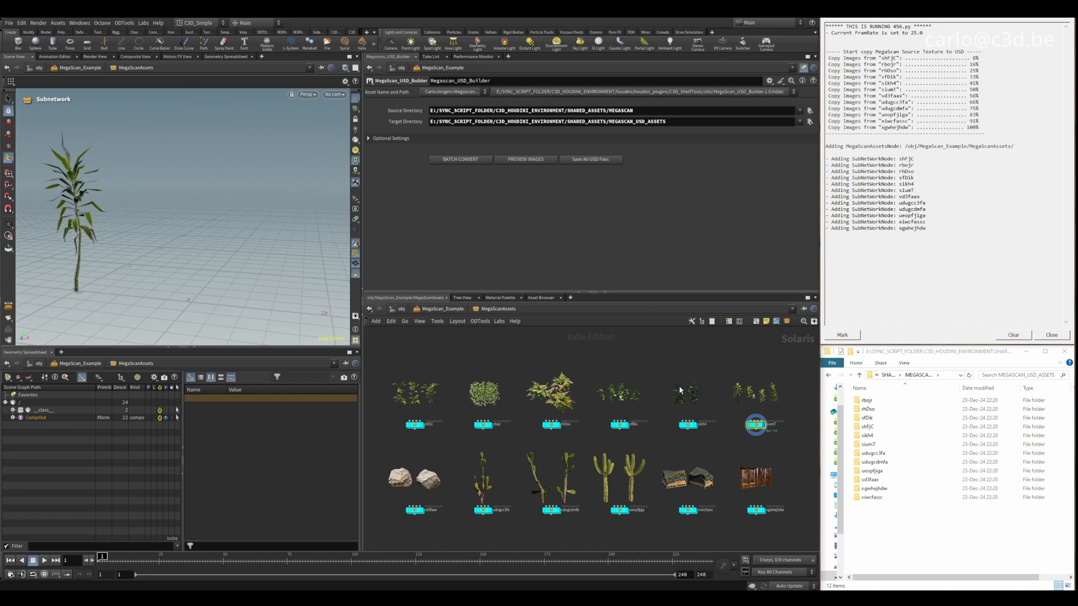
mouse_move(749, 448)
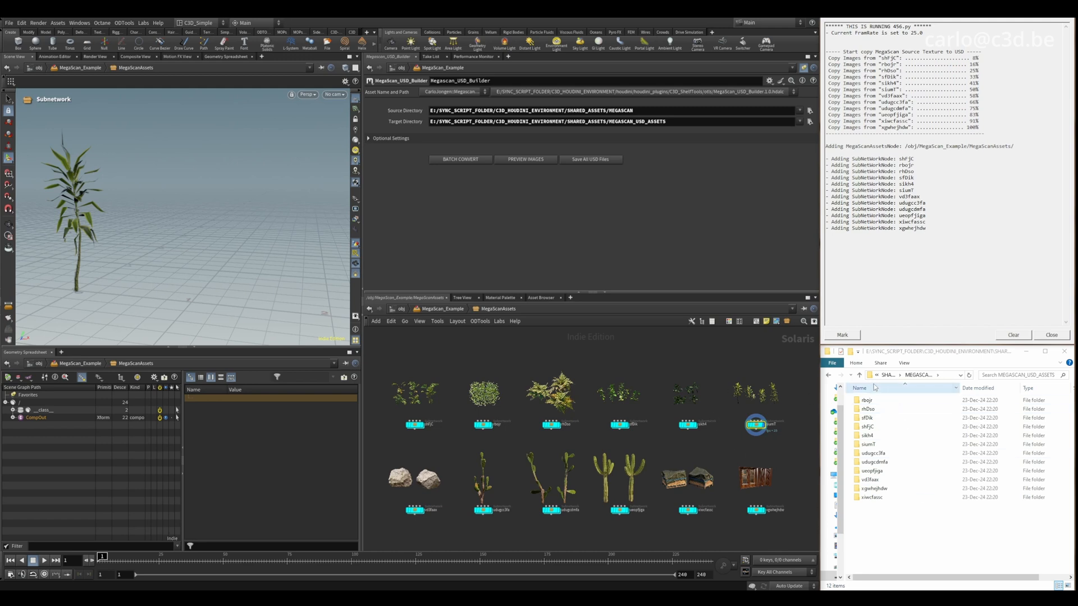
click(589, 159)
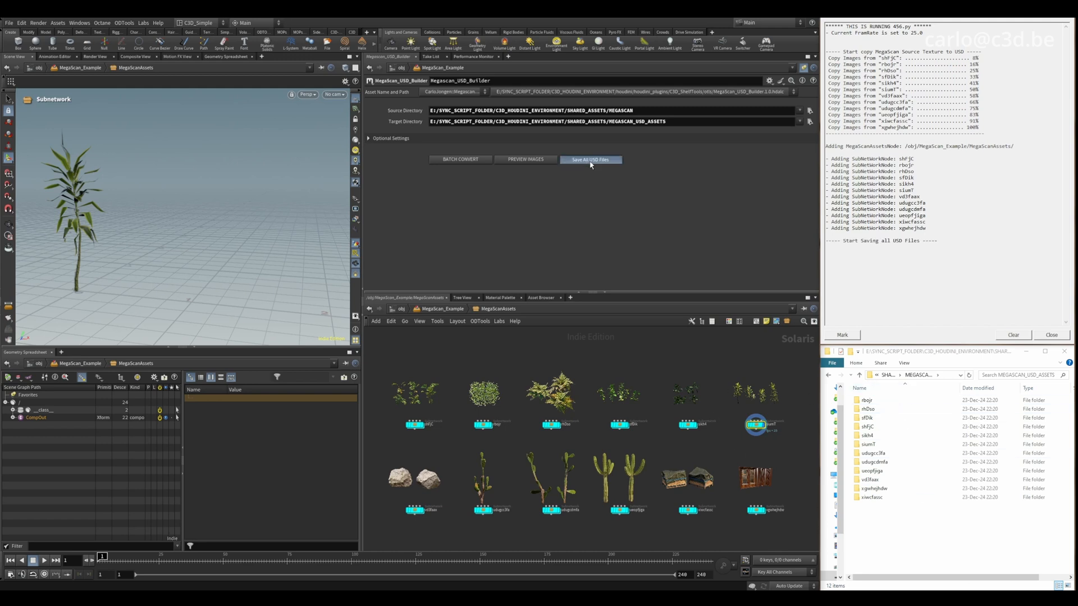
click(590, 159)
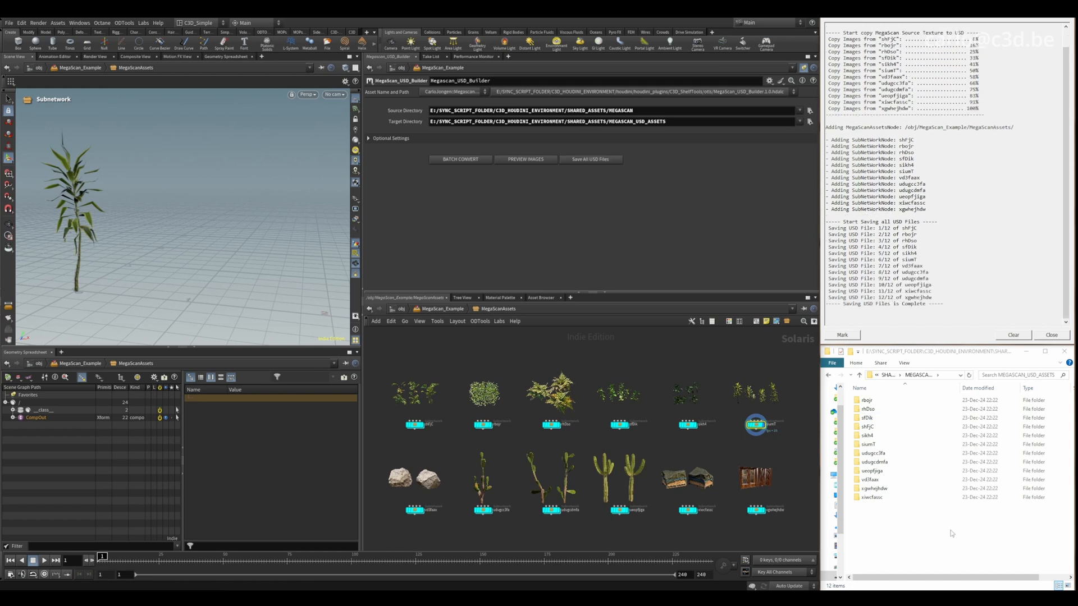
click(869, 444)
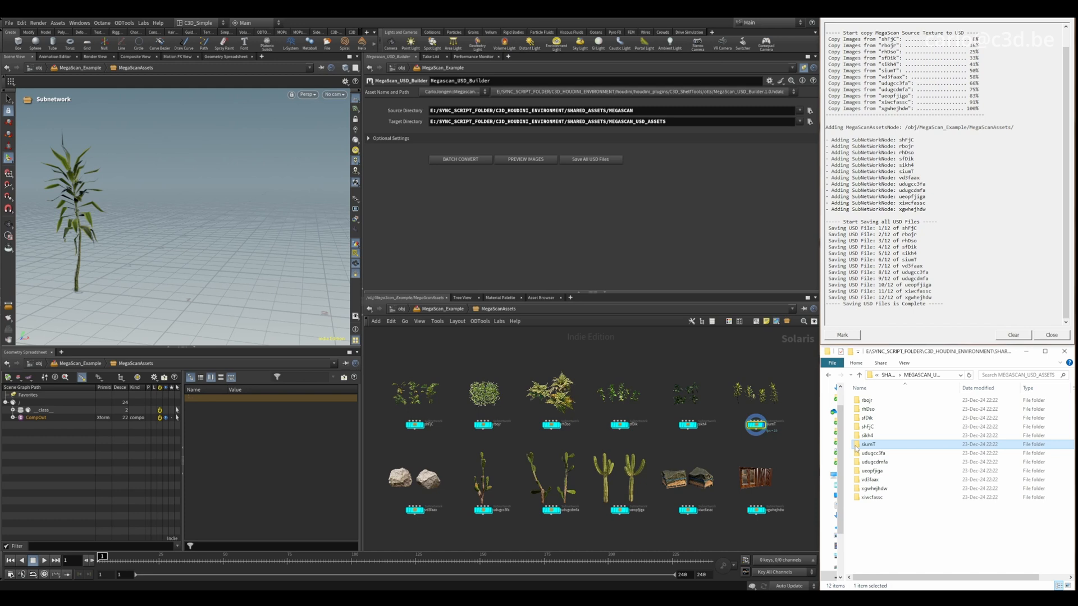
Browse into the plant asset's 01_USD_Files variants folder showing five variant USD files.
double_click(867, 444)
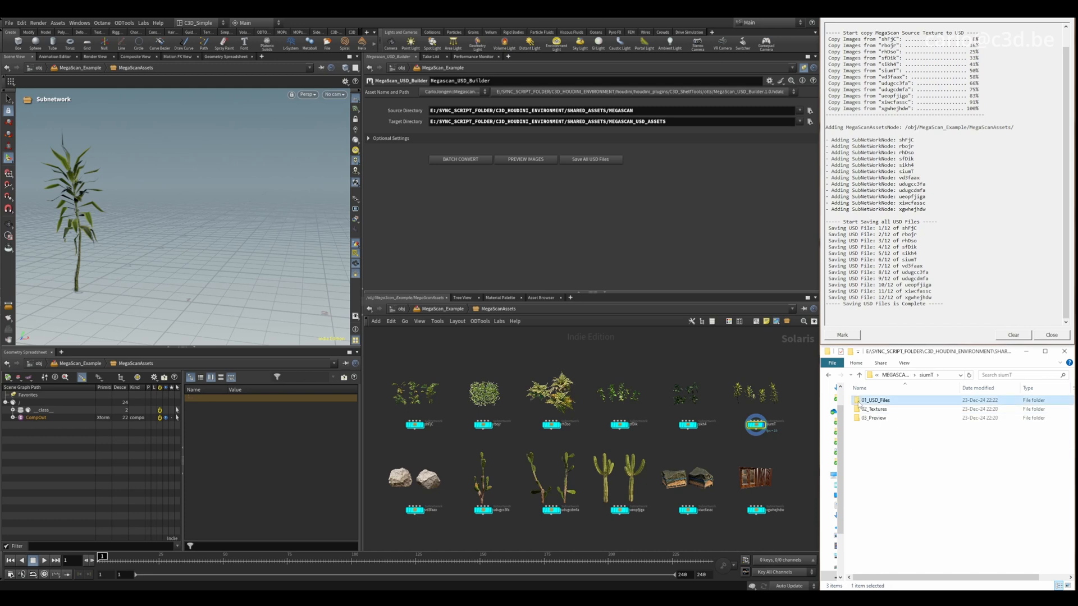
double_click(876, 400)
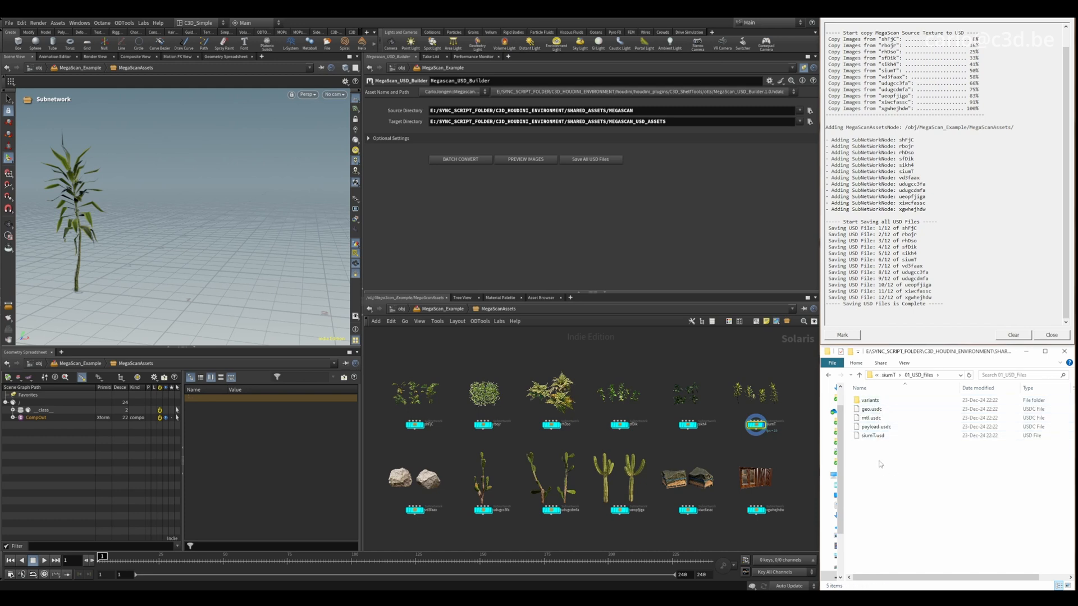
click(873, 435)
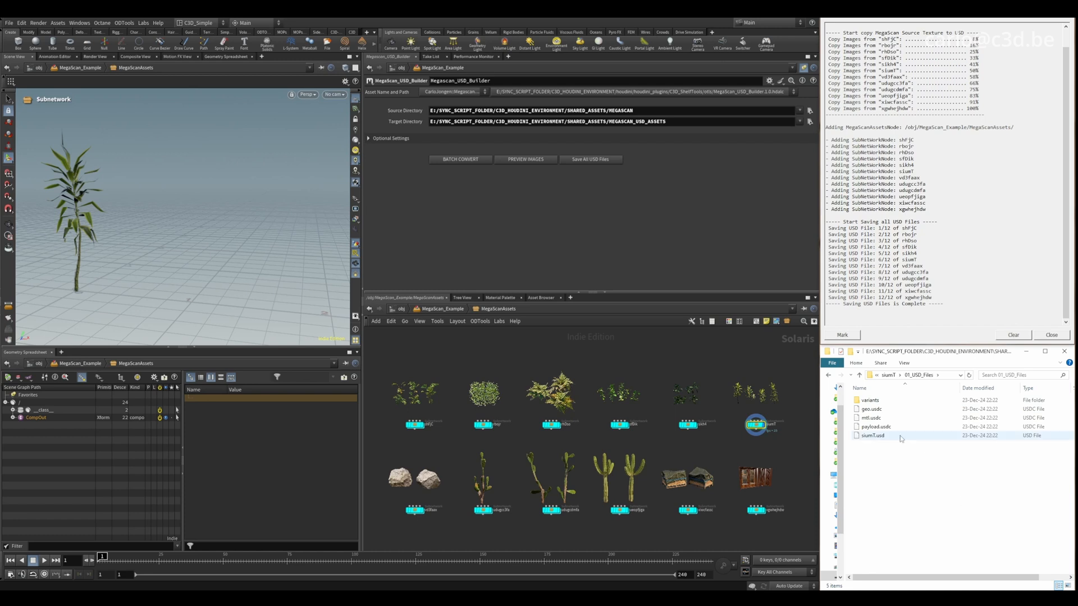
double_click(869, 400)
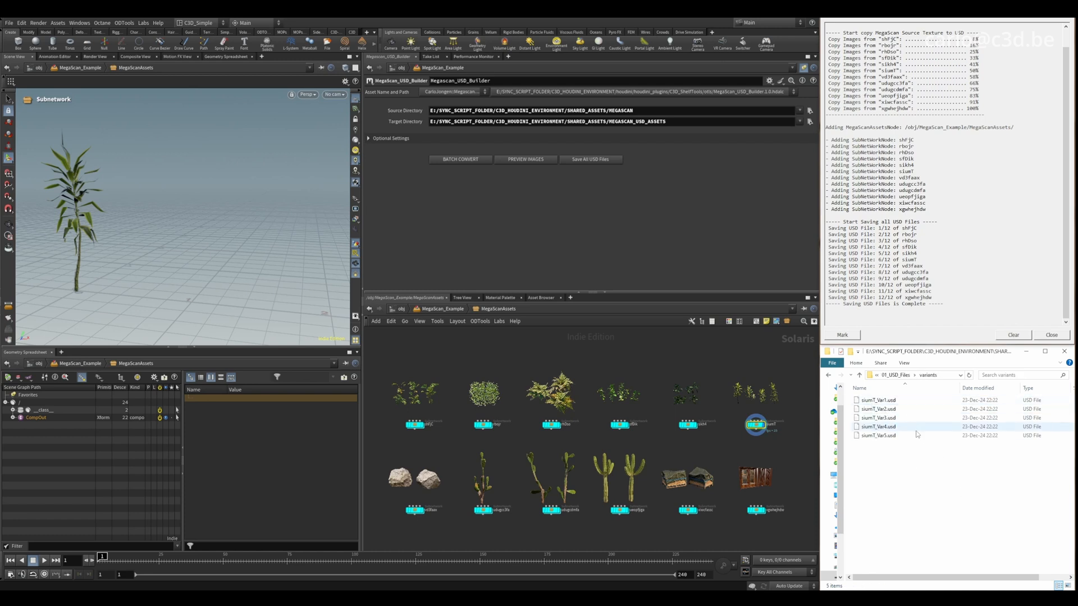